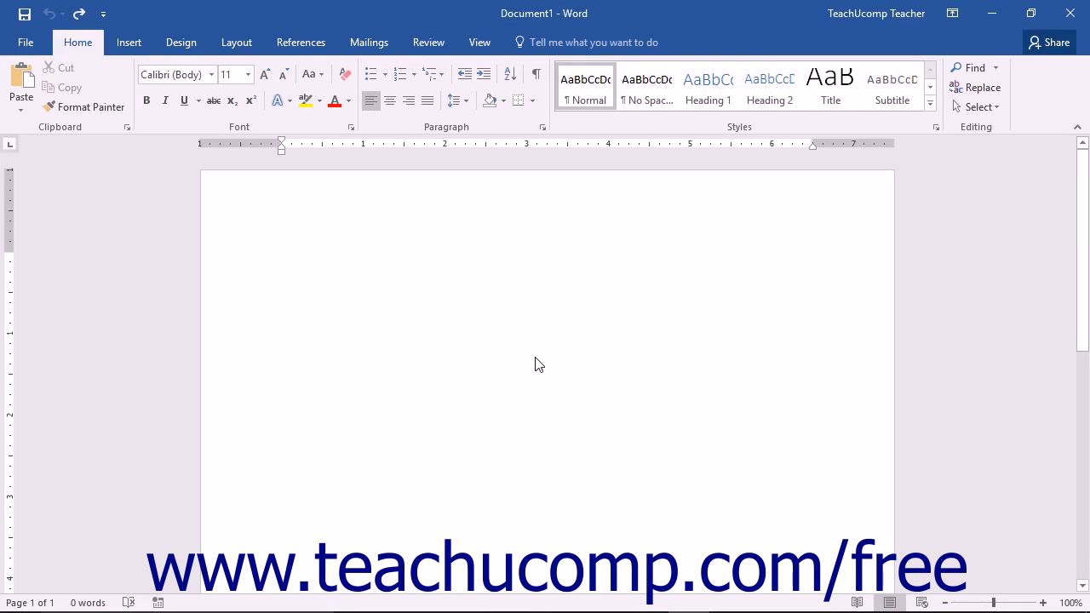
From the Insert ribbon, bring up the WordArt style gallery over the blank document.
click(538, 356)
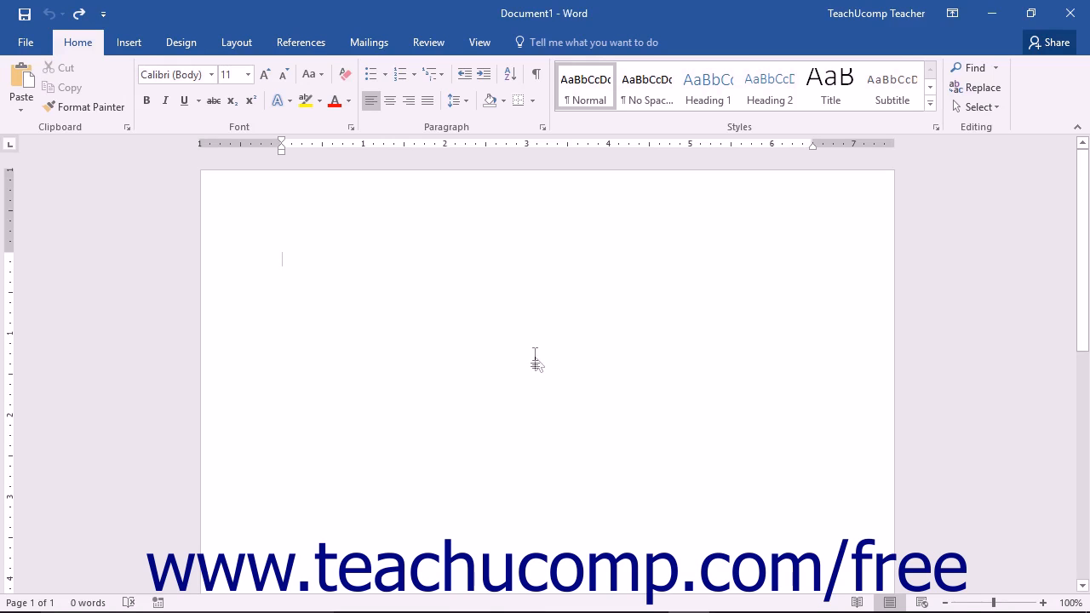
mouse_move(535, 356)
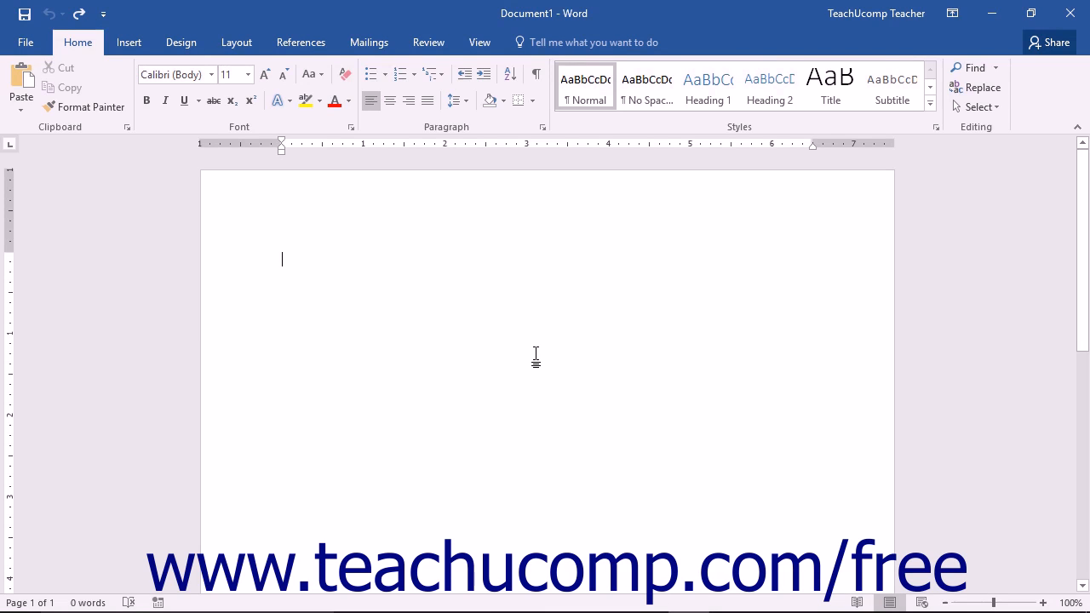
mouse_move(351, 281)
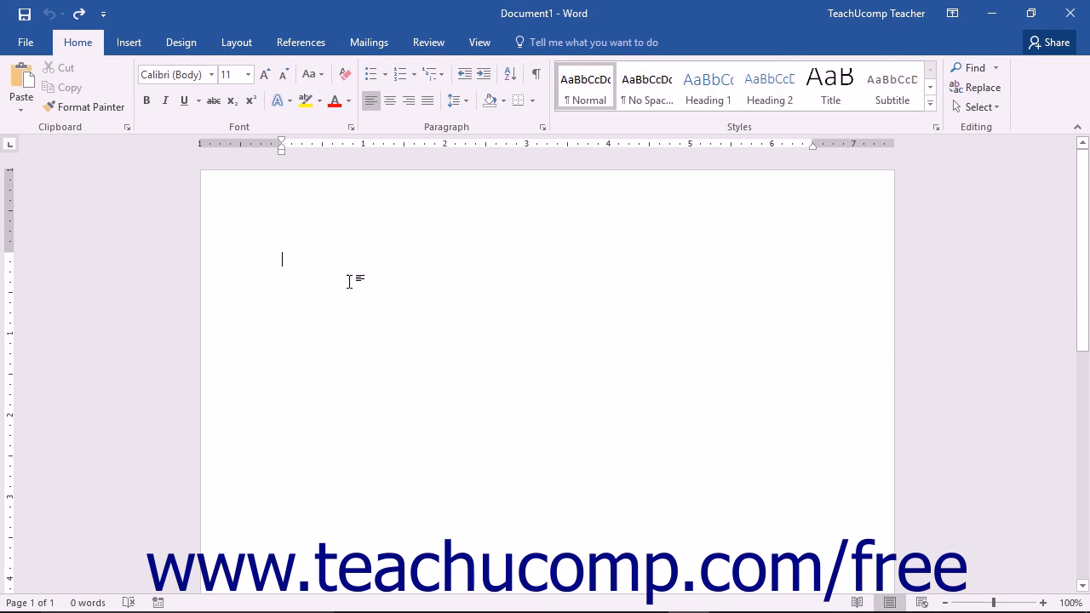
mouse_move(296, 262)
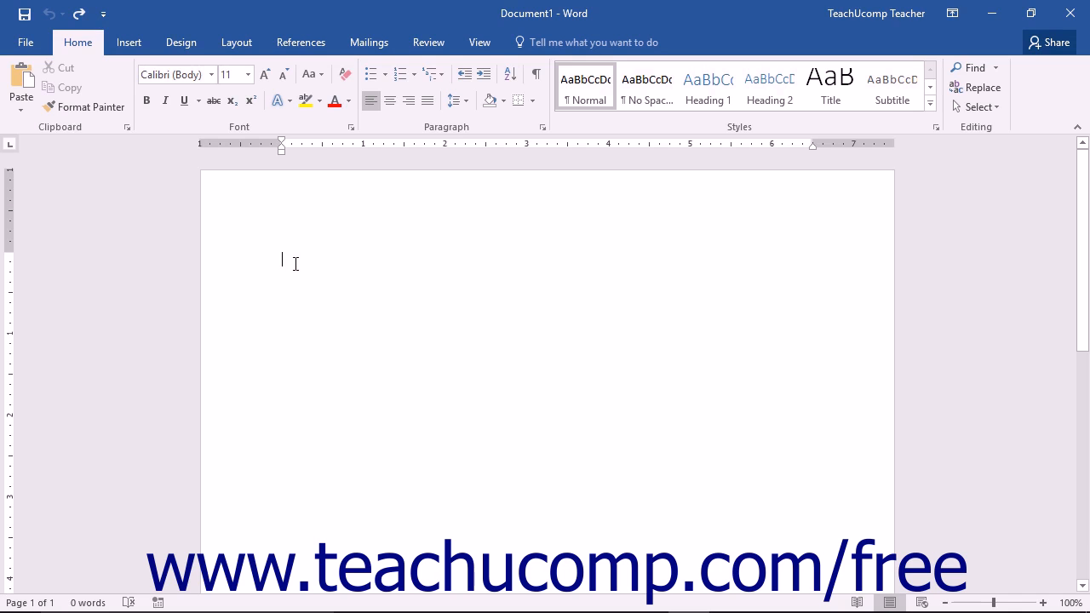
mouse_move(196, 123)
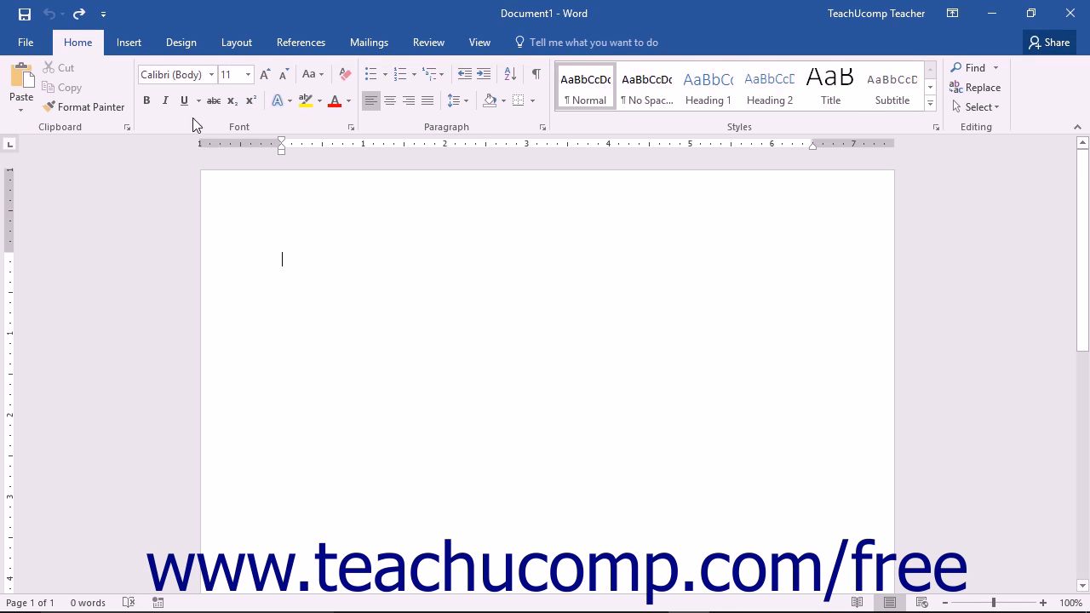
click(130, 41)
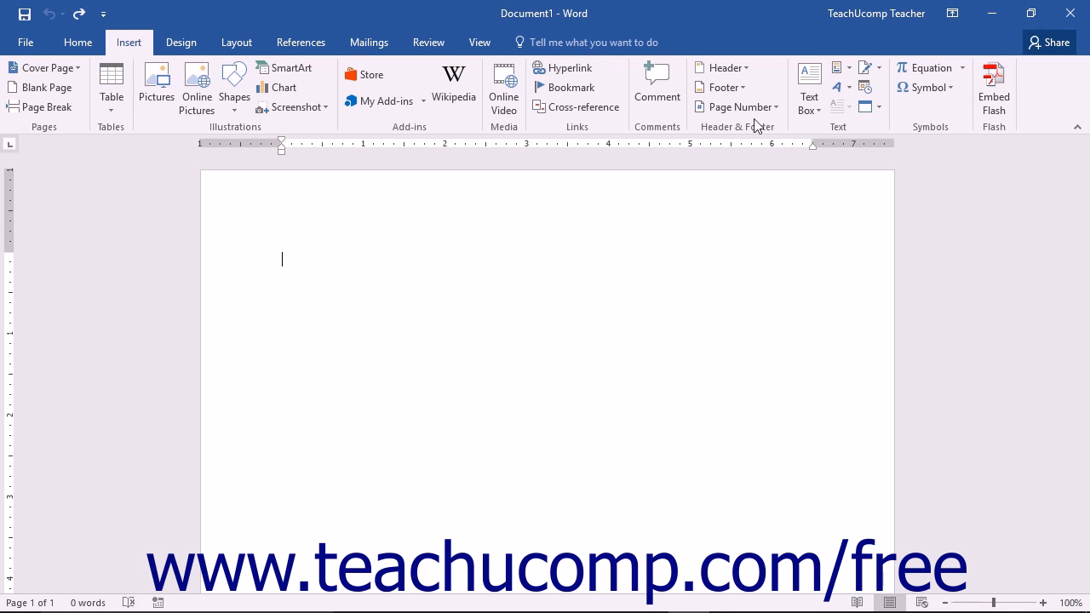
mouse_move(834, 89)
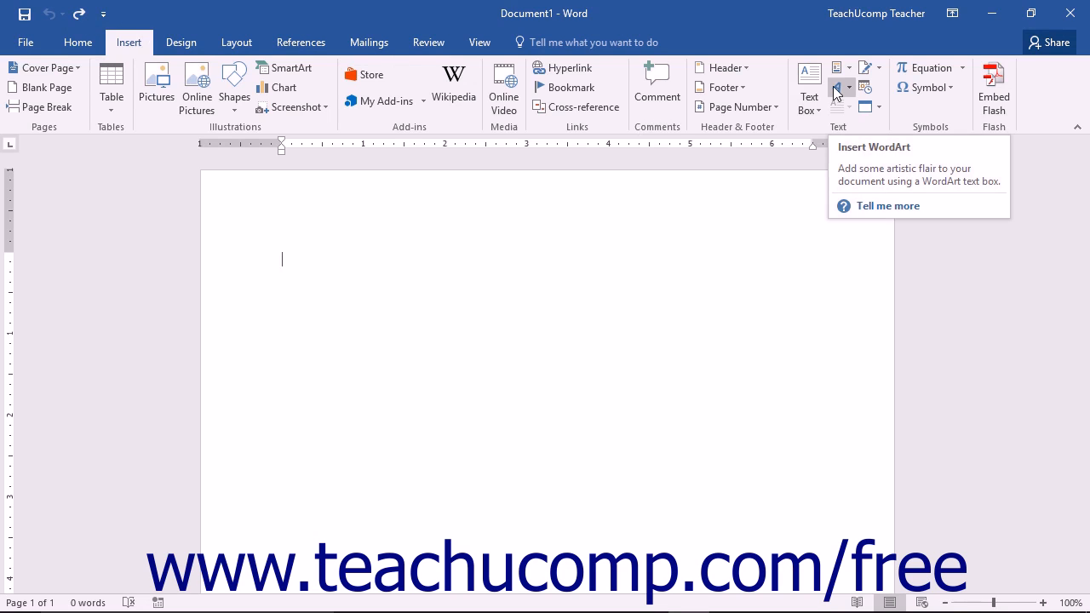
click(838, 87)
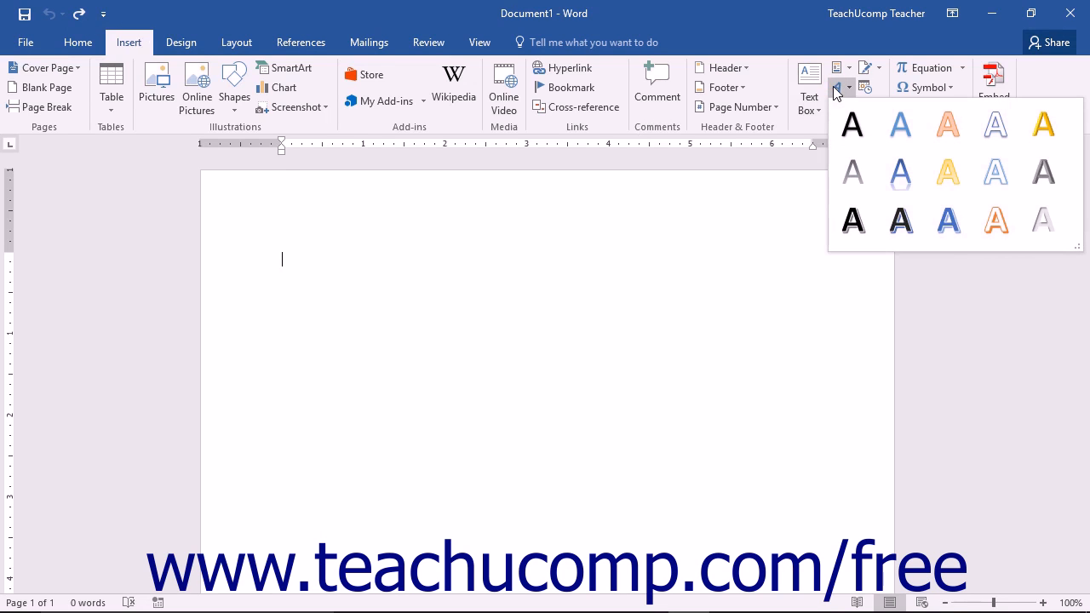
mouse_move(900, 171)
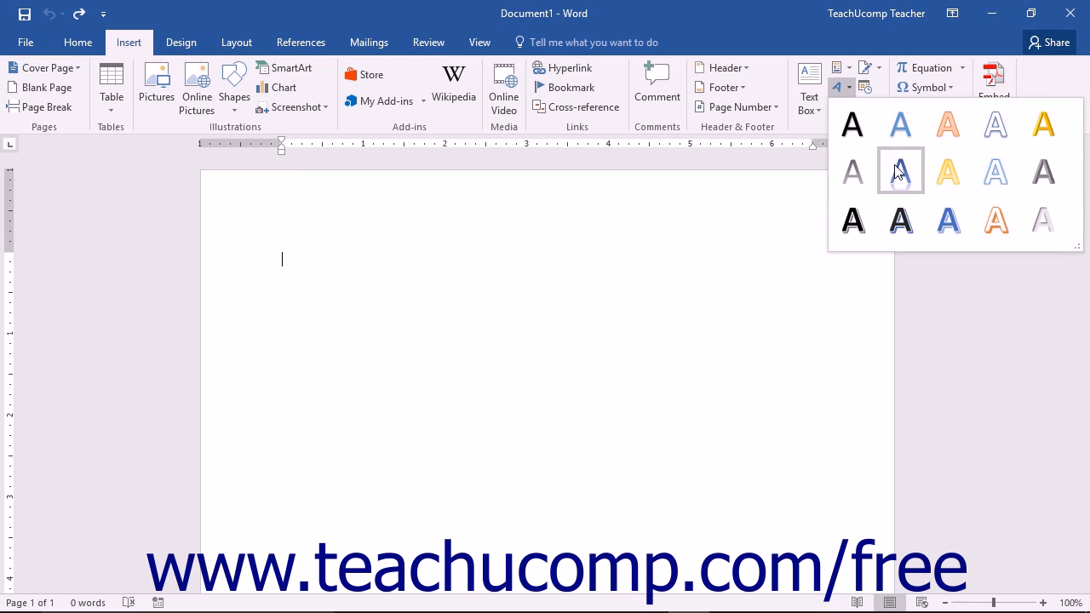
mouse_move(899, 170)
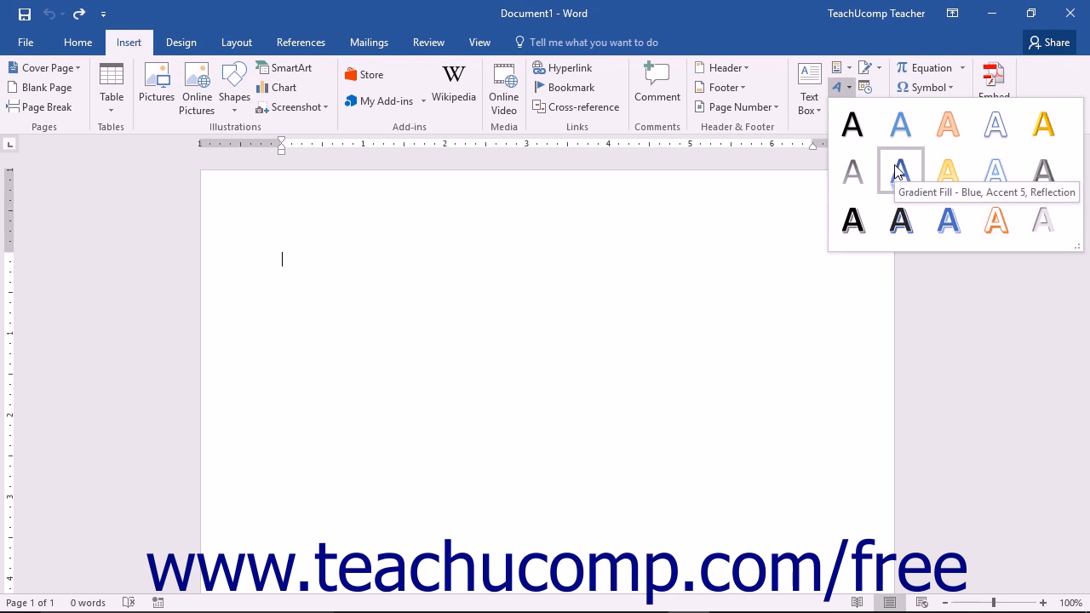
Insert Gradient Fill - Blue, Accent 5, Reflection WordArt and enter the word 'Text'.
click(899, 170)
text(T)
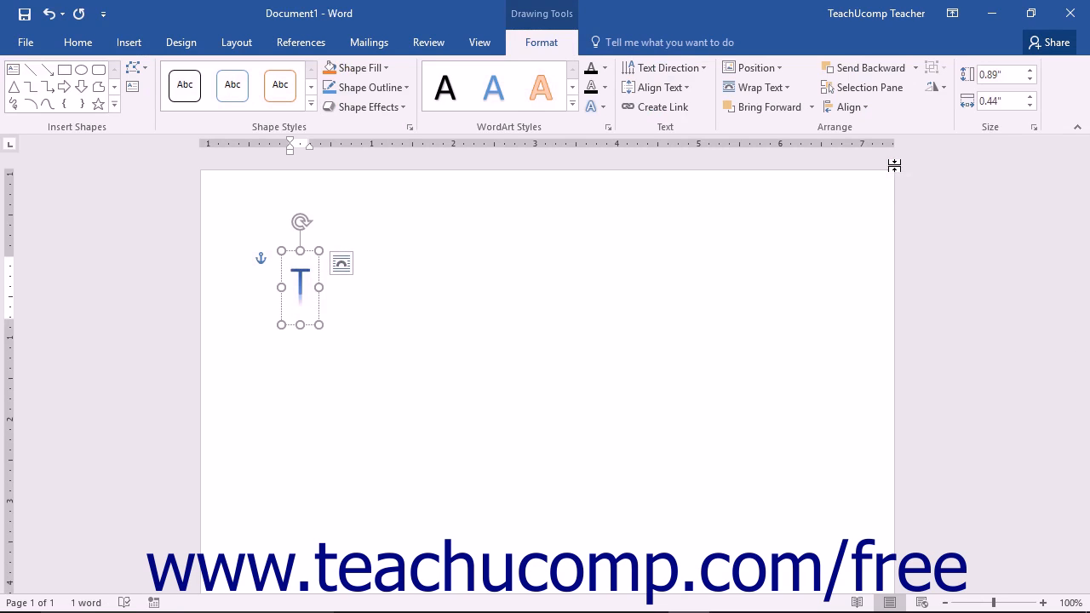
text(ext)
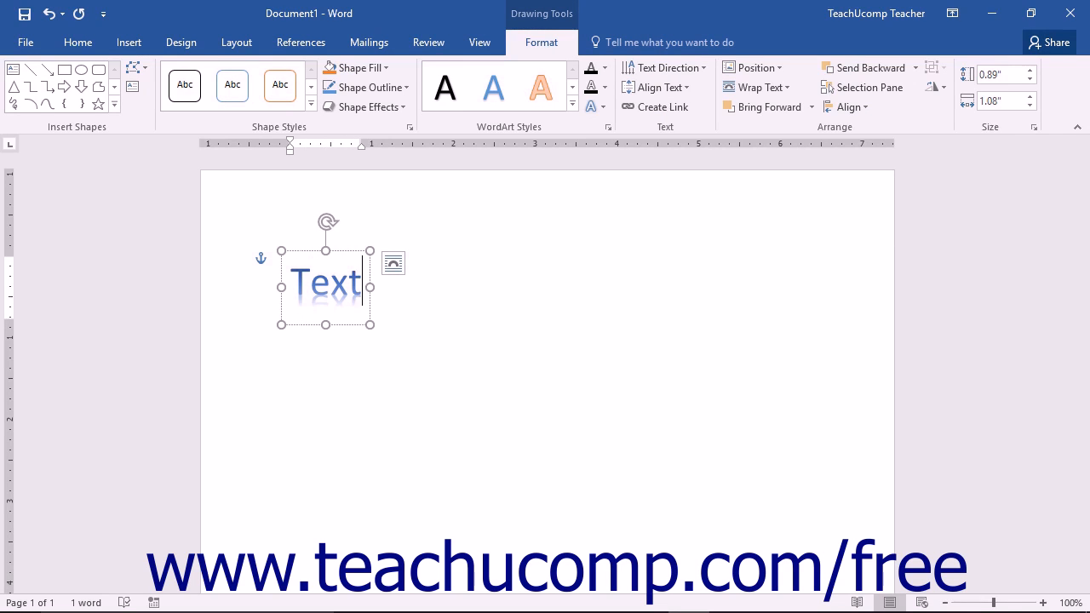
mouse_move(913, 225)
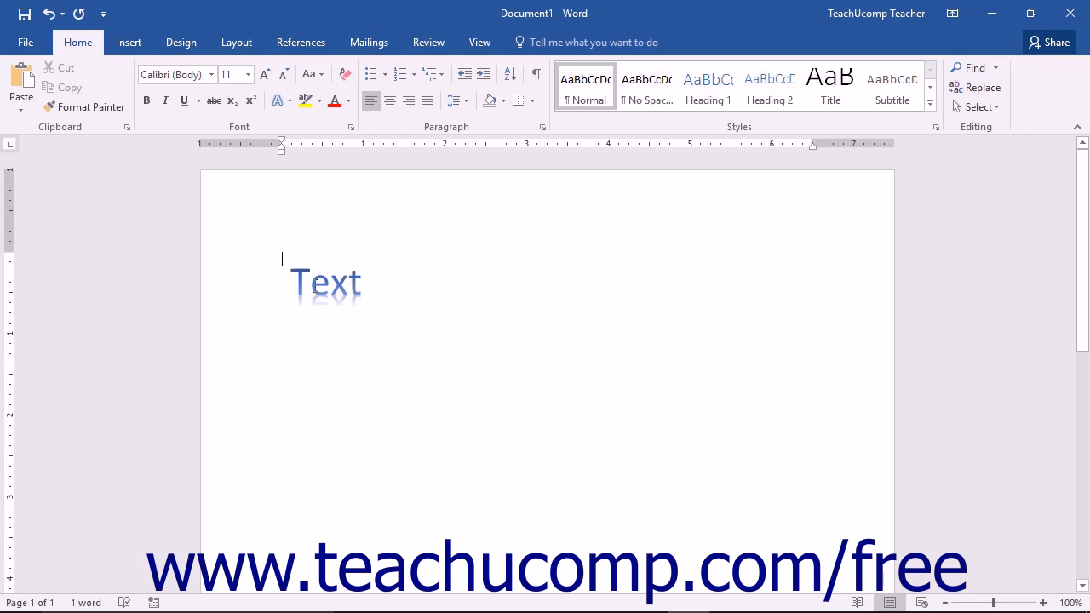
mouse_move(307, 283)
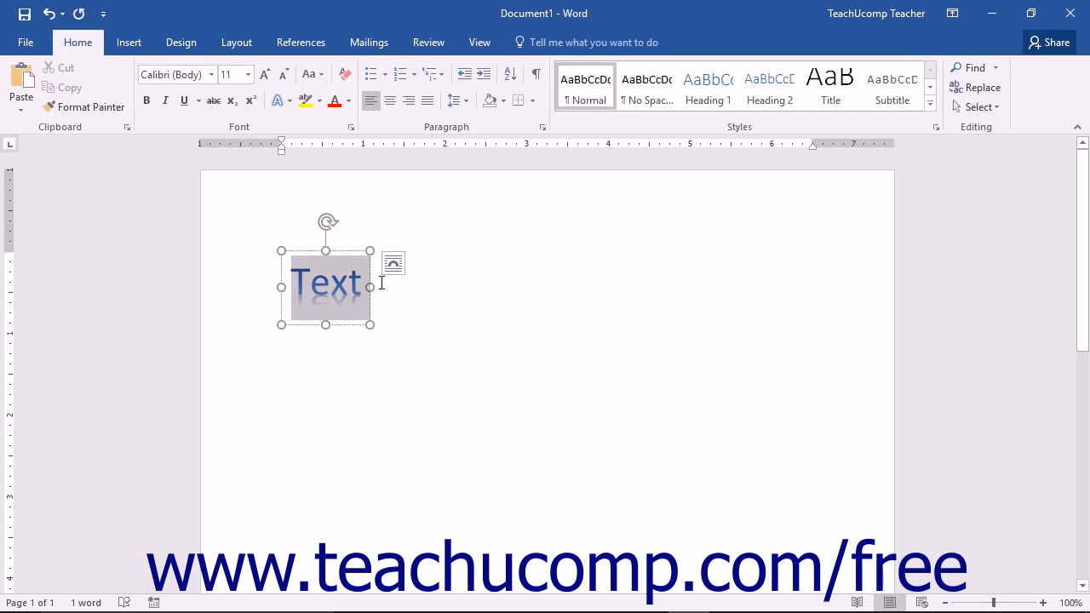
Replace the WordArt wording with 'WordArt' and colour its letters red from the Home ribbon.
double_click(327, 283)
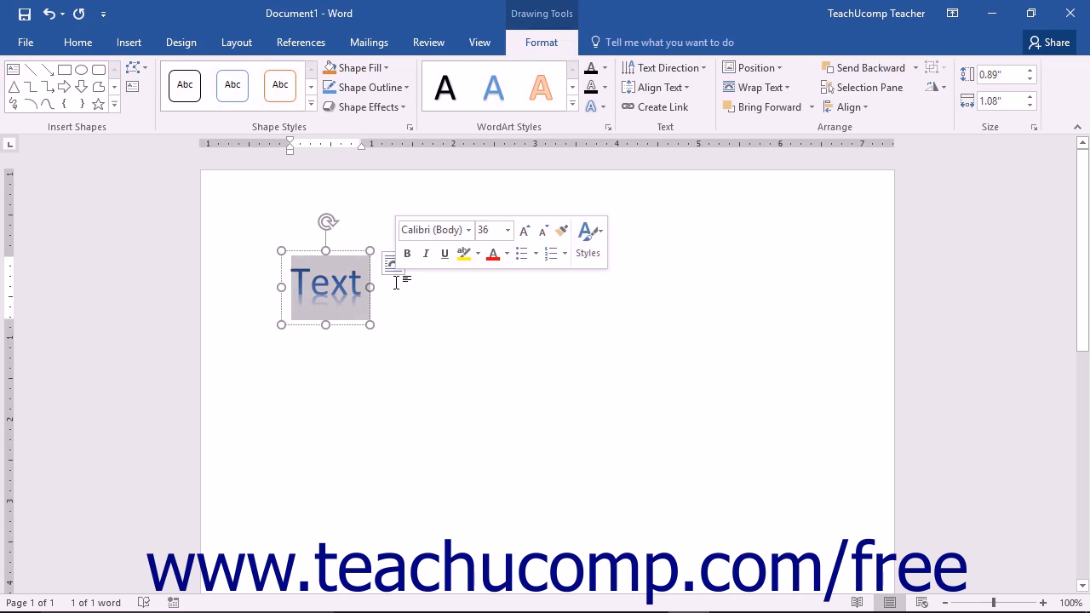
text(WordArt)
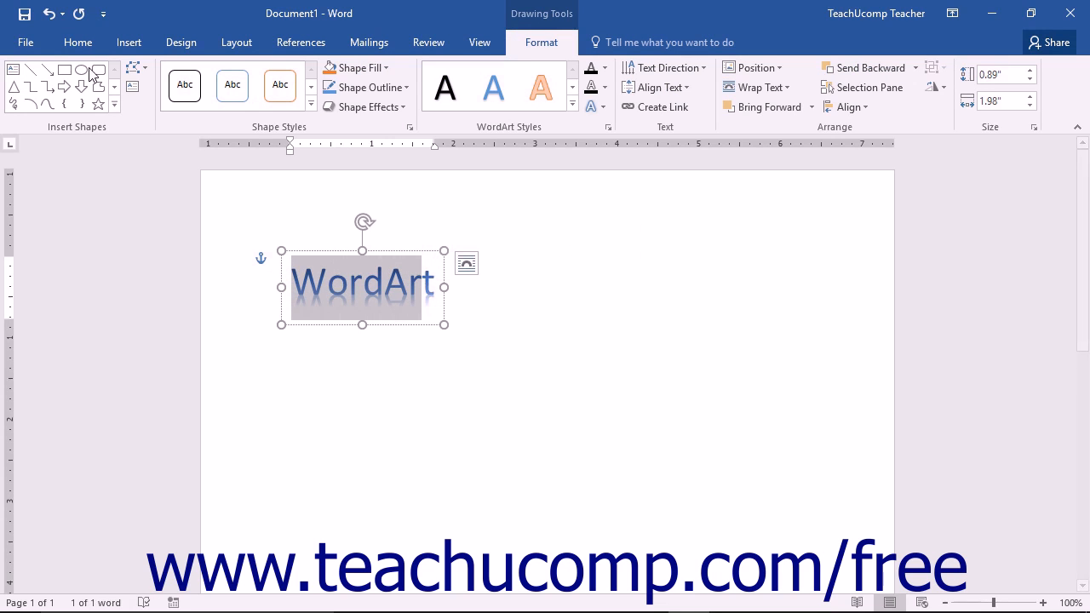
click(78, 41)
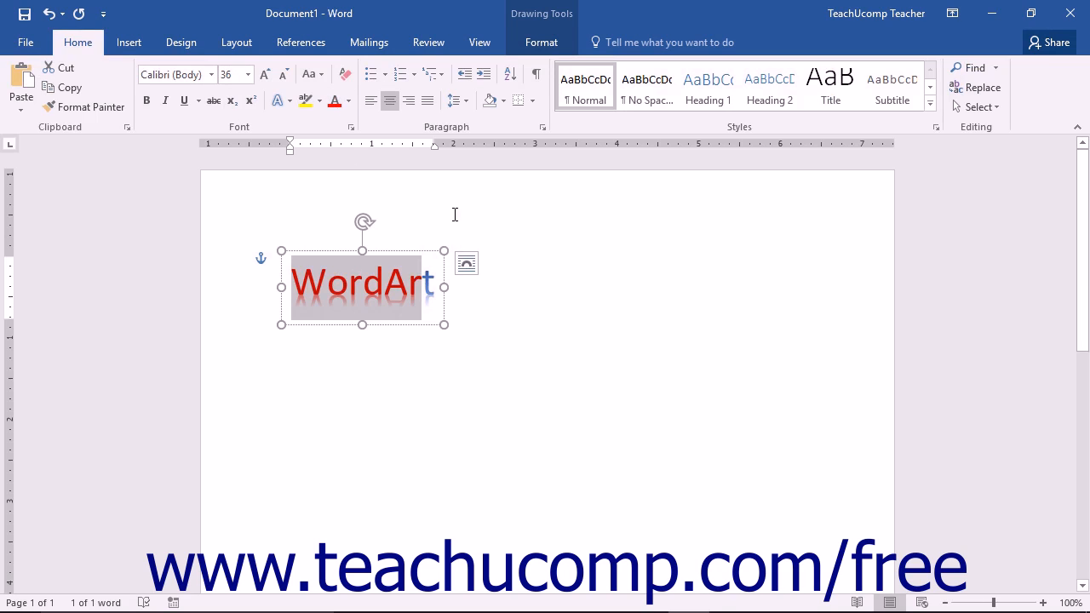
mouse_move(389, 256)
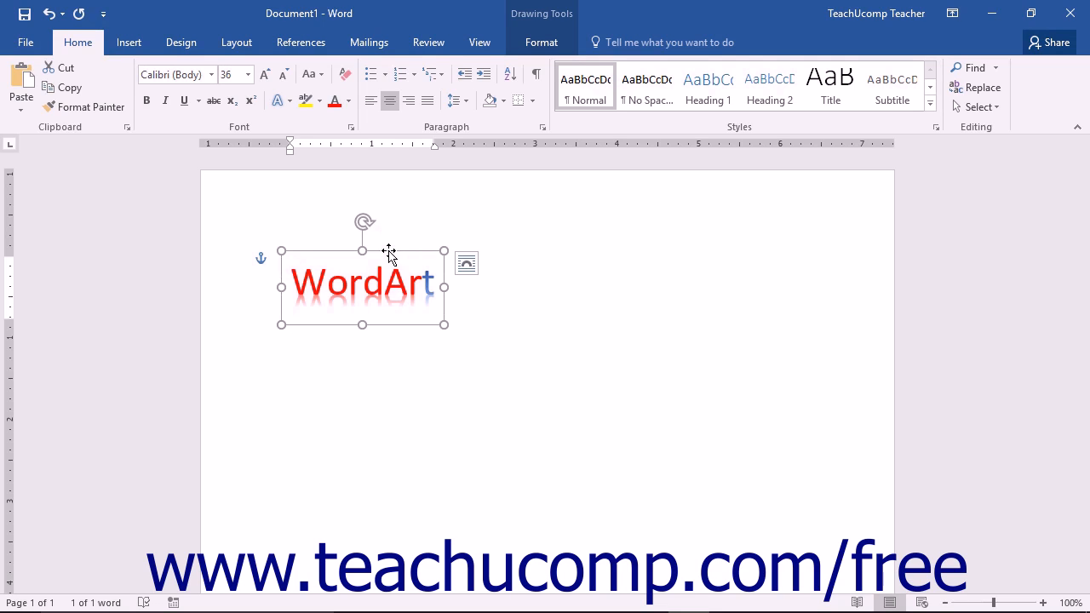
mouse_move(509, 133)
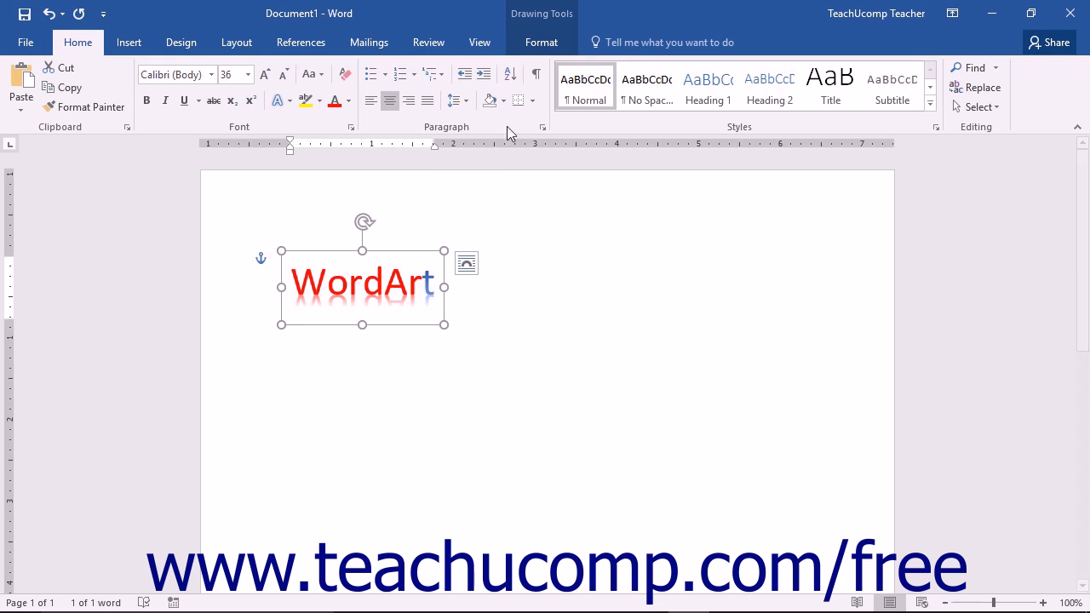
mouse_move(535, 75)
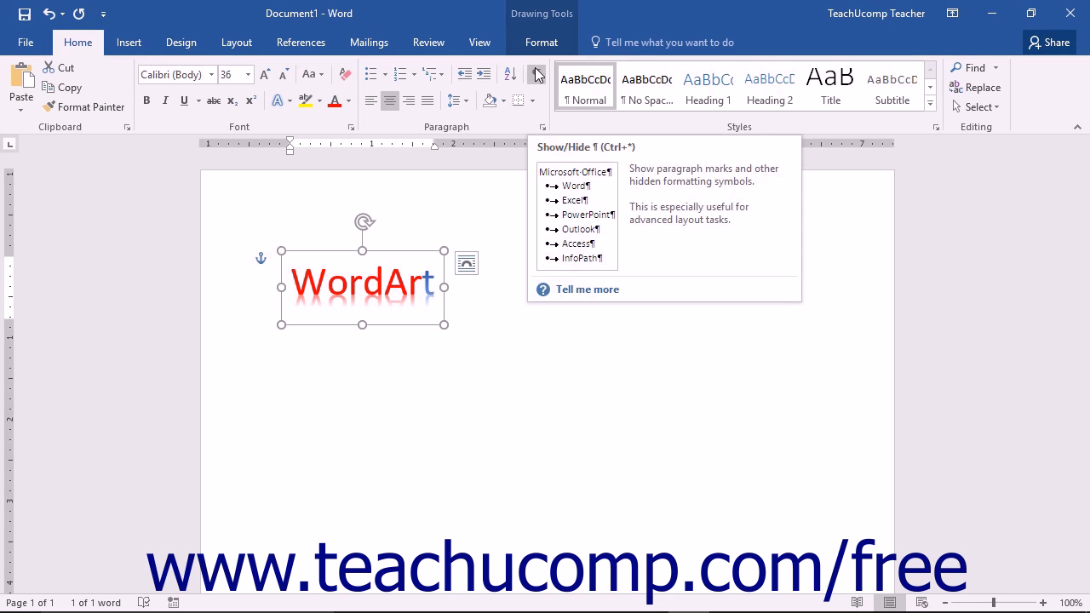
Show the Shape Fill colour choices for the WordArt box via Drawing Tools Format.
click(542, 41)
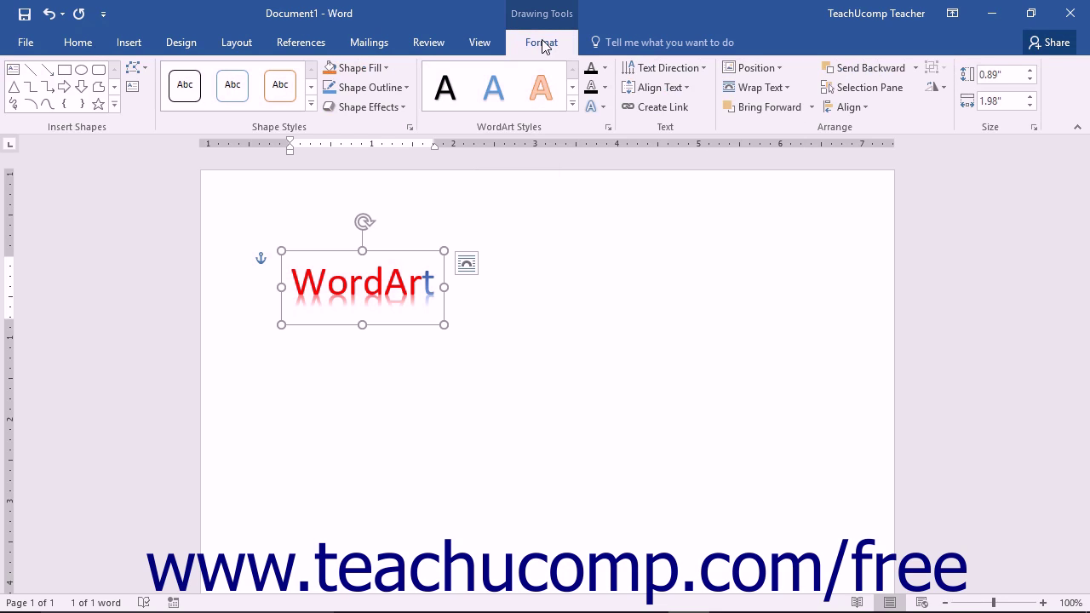
mouse_move(378, 95)
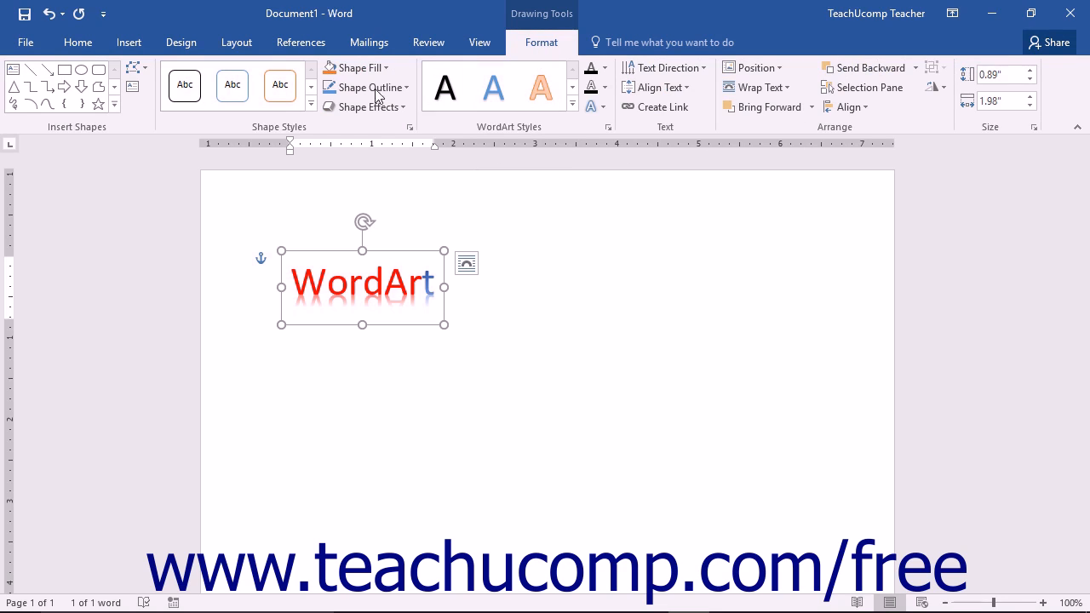
click(351, 68)
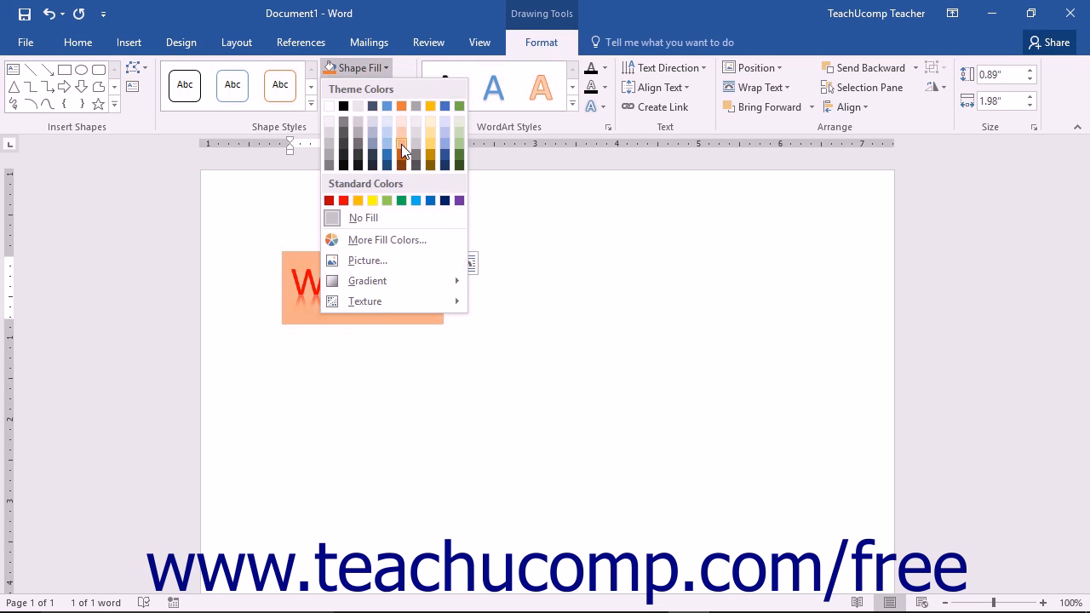